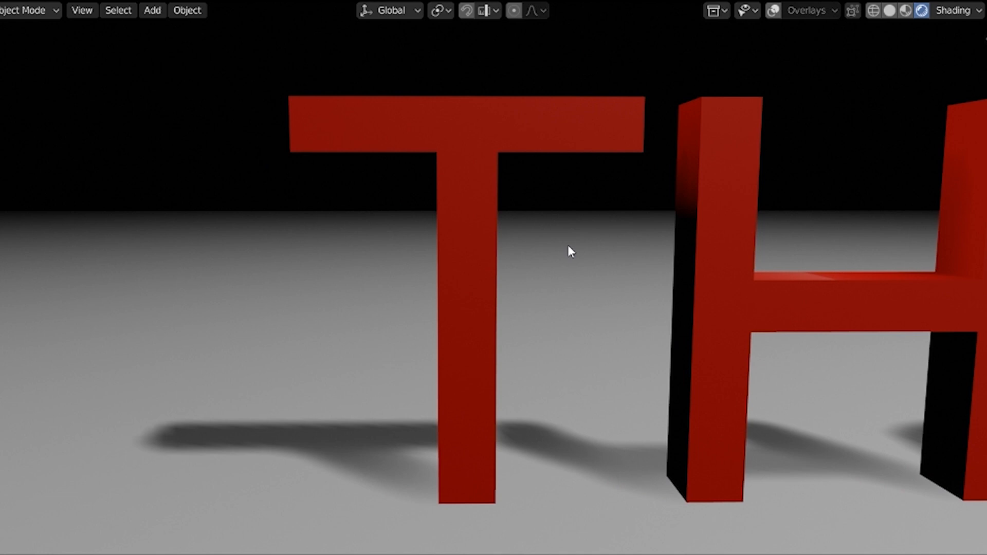
mouse_move(368, 172)
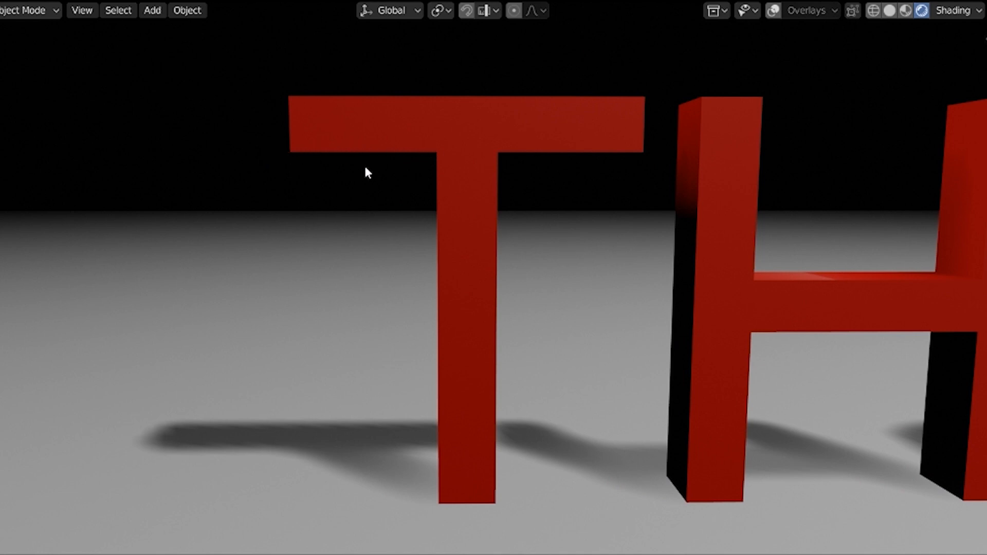
mouse_move(279, 159)
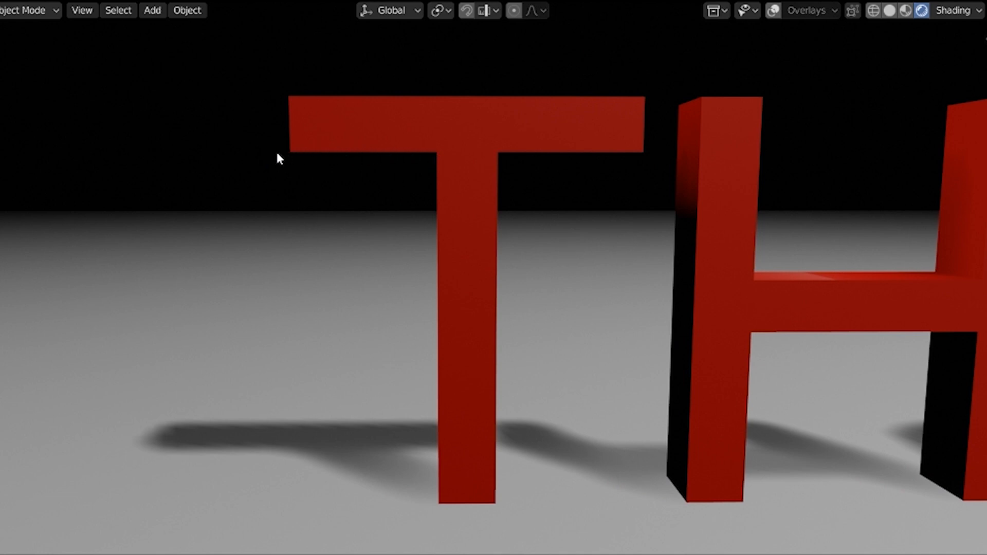
mouse_move(380, 264)
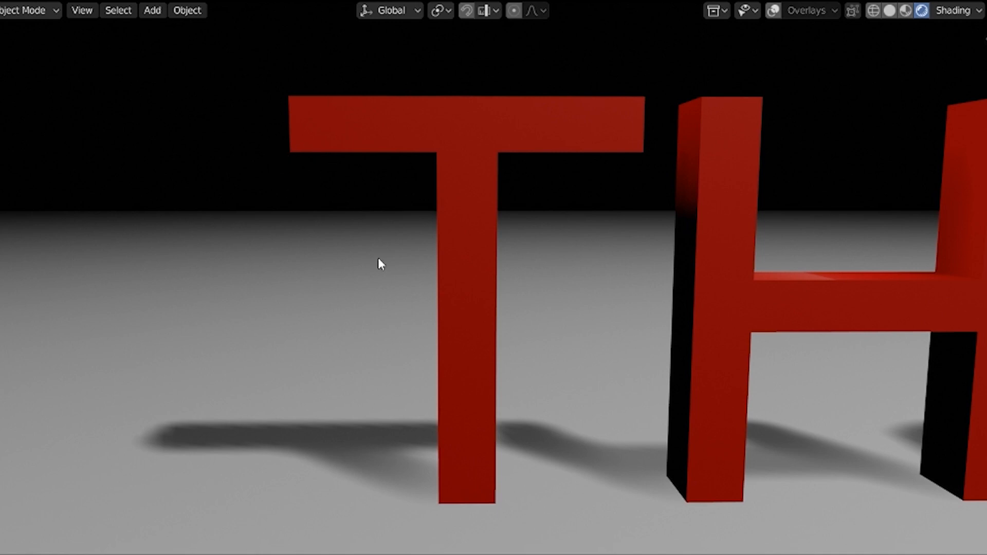
mouse_move(474, 329)
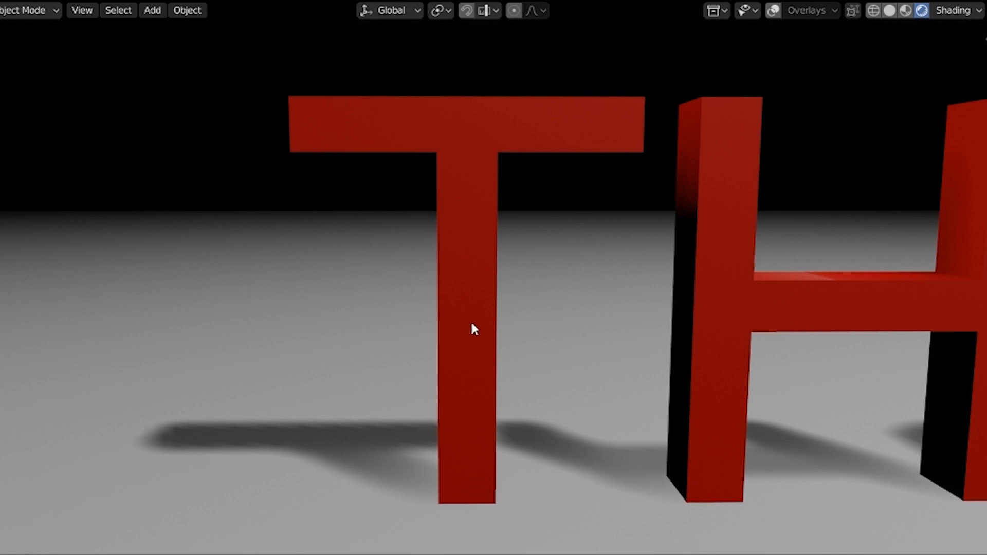
mouse_move(417, 152)
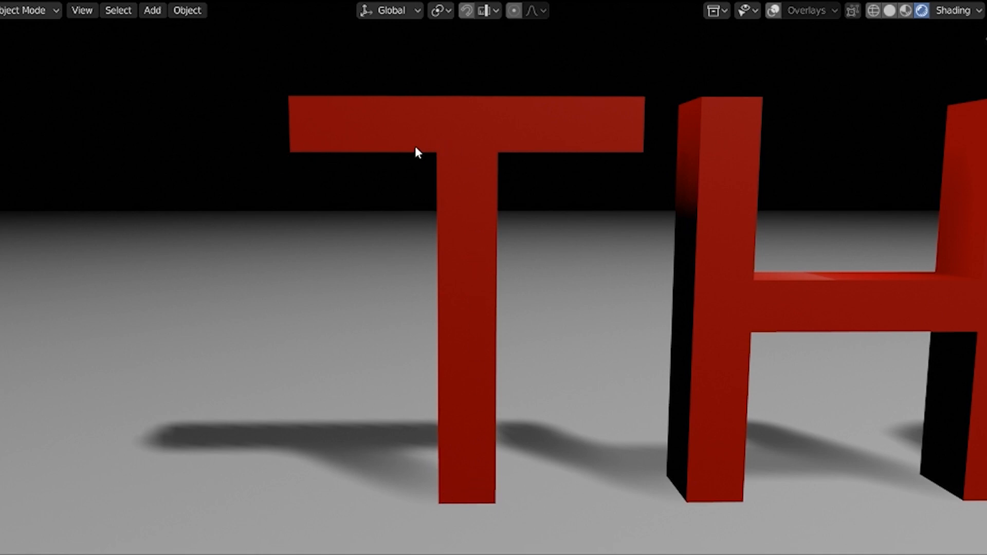
mouse_move(389, 182)
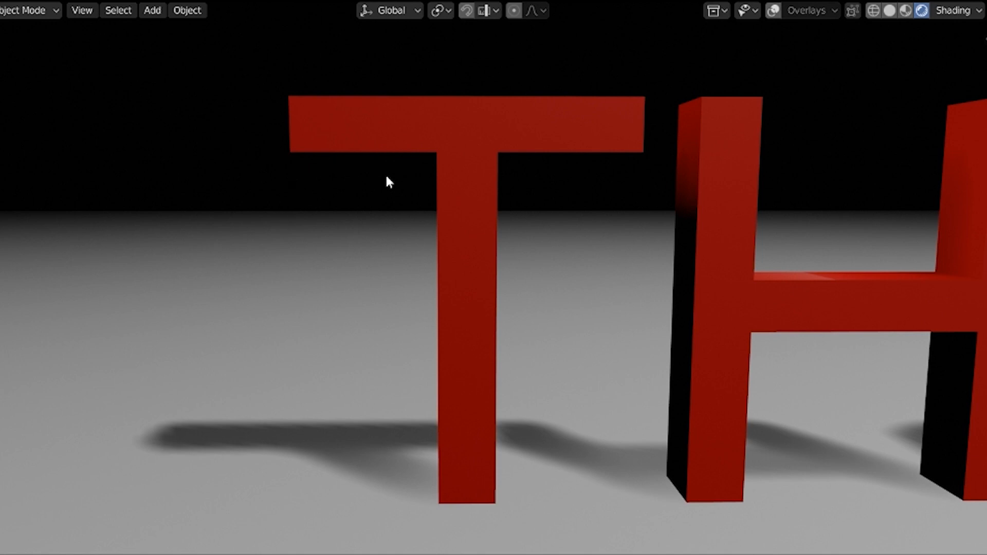
mouse_move(564, 204)
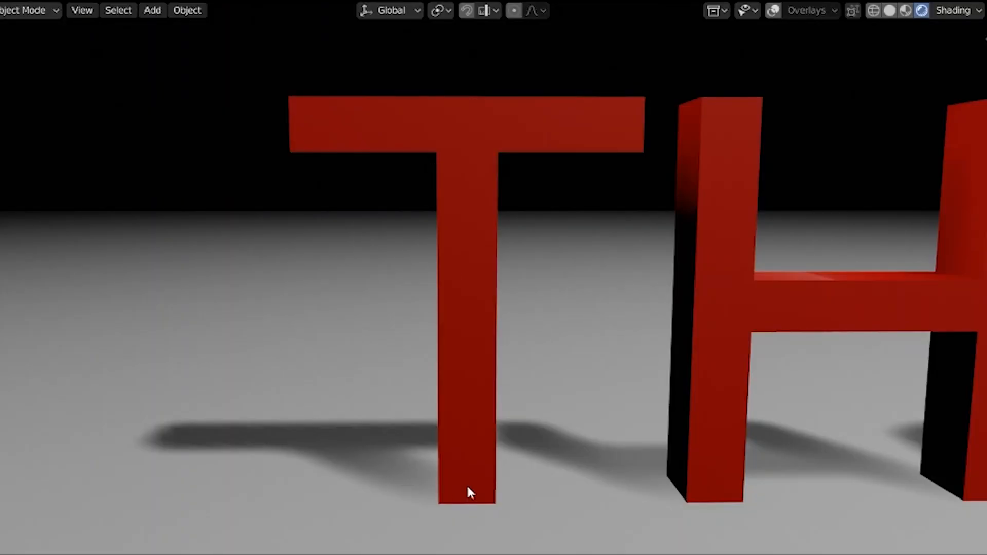
mouse_move(475, 461)
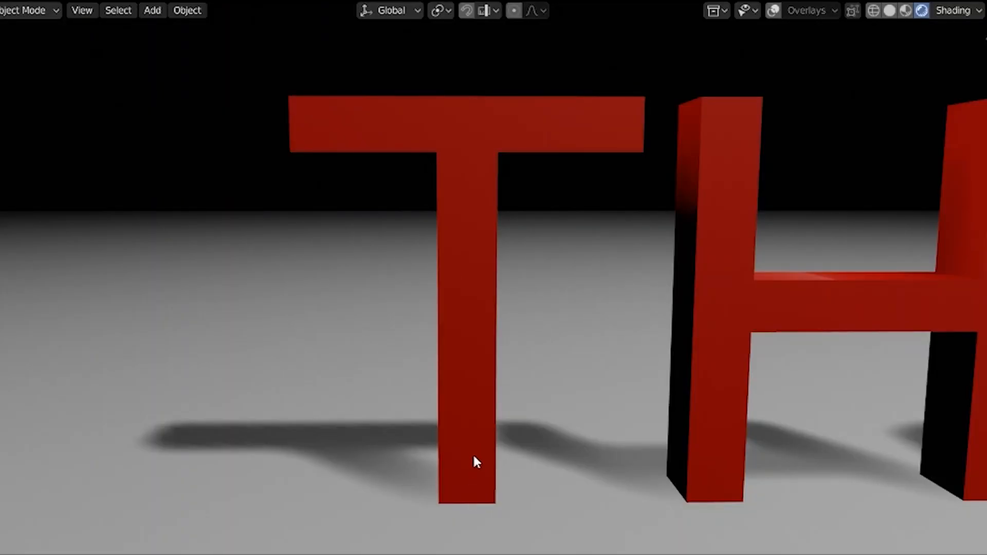
mouse_move(322, 160)
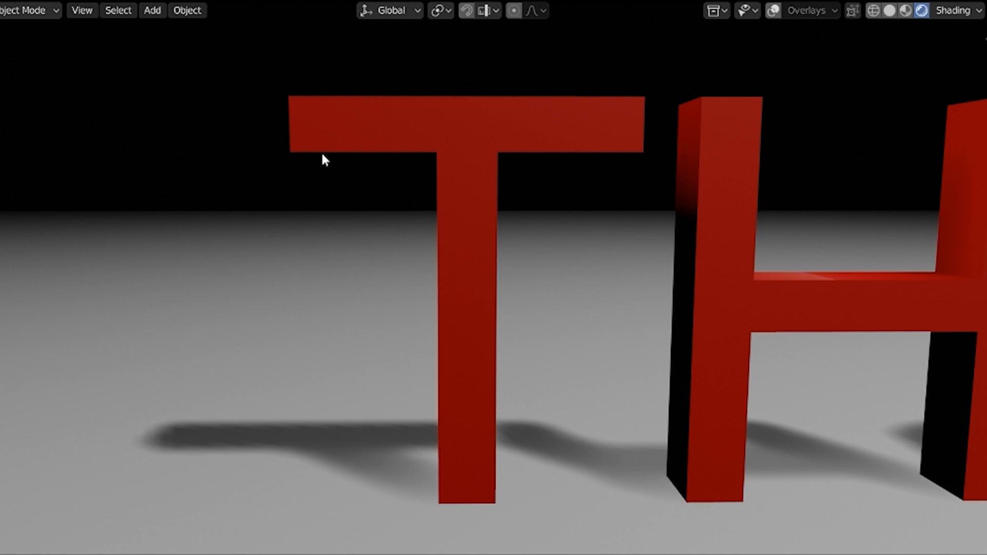
mouse_move(309, 168)
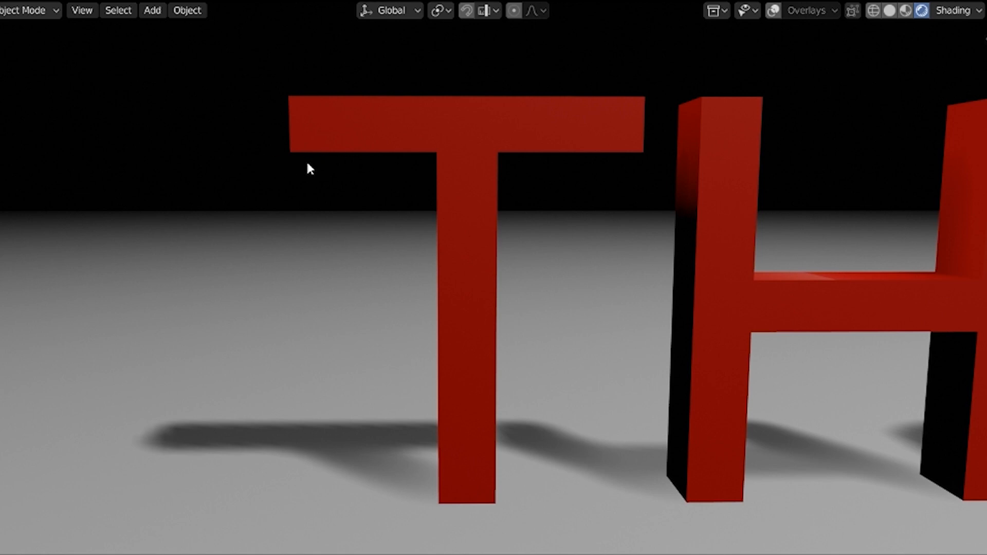
mouse_move(488, 192)
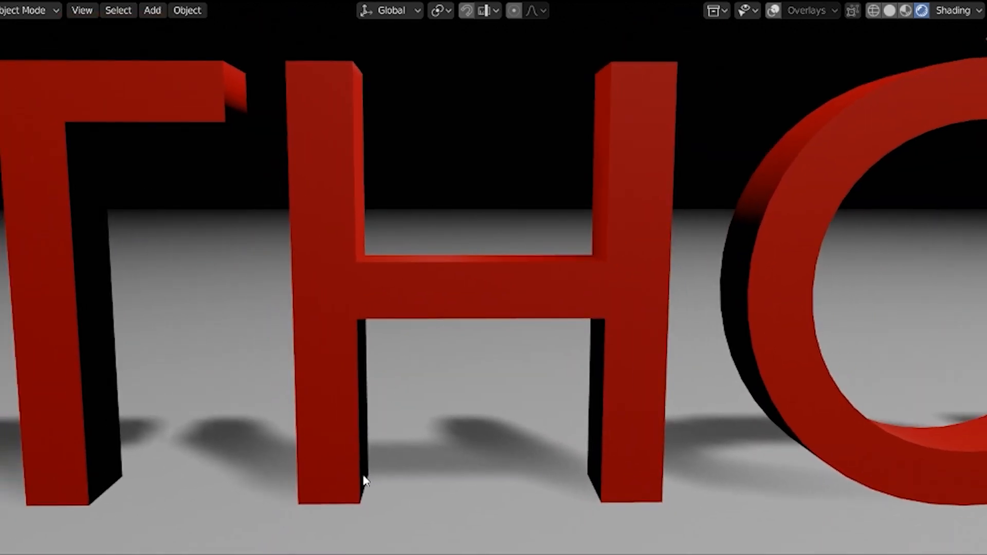
mouse_move(348, 391)
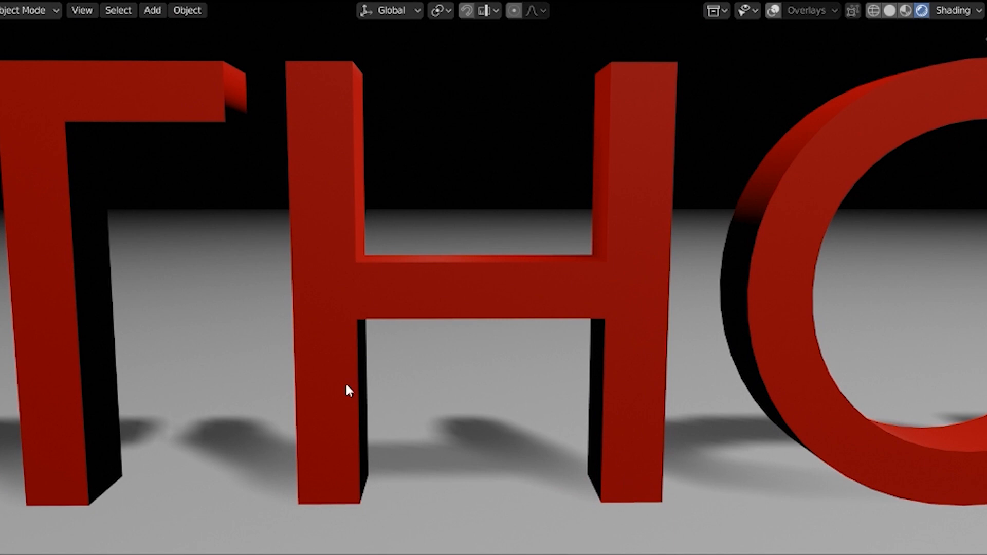
mouse_move(420, 500)
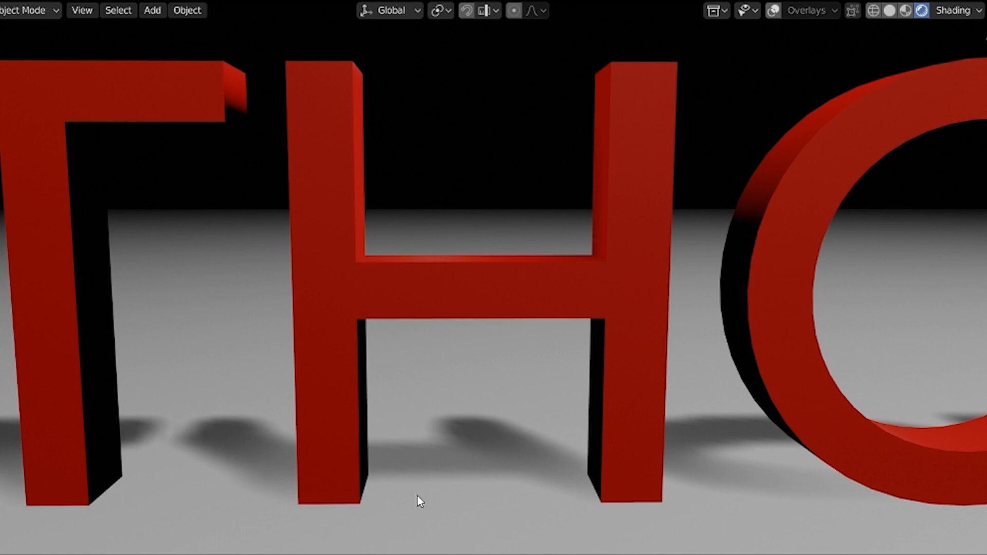
mouse_move(351, 330)
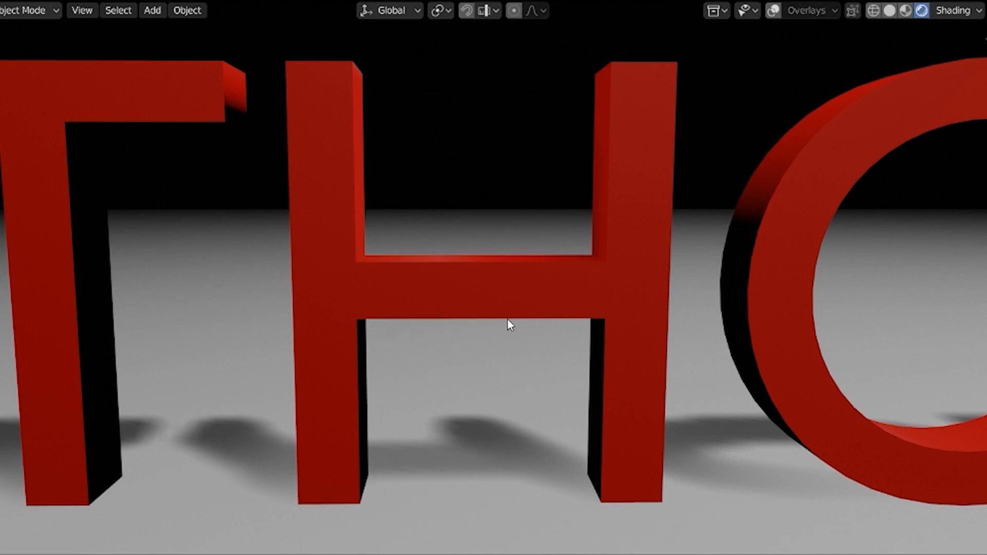
mouse_move(630, 324)
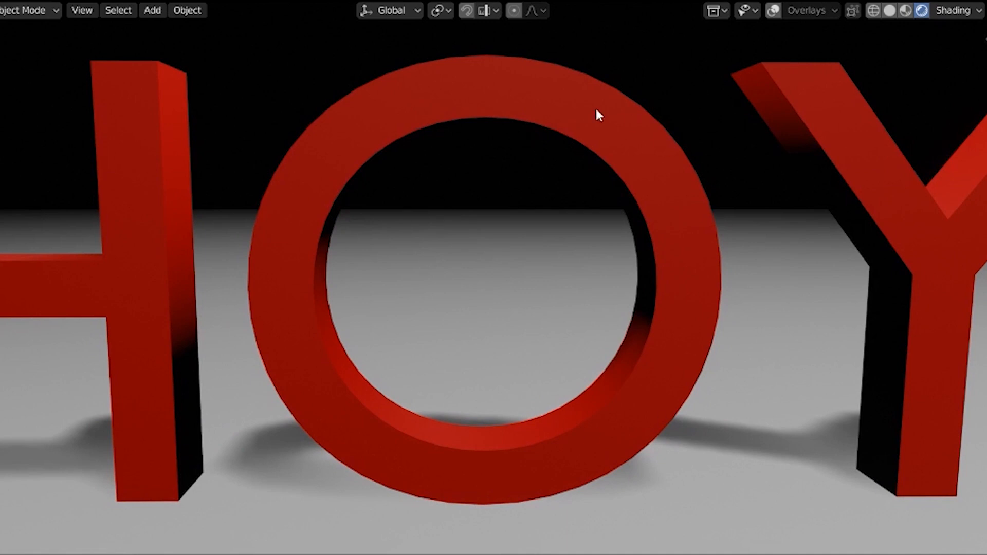
mouse_move(602, 419)
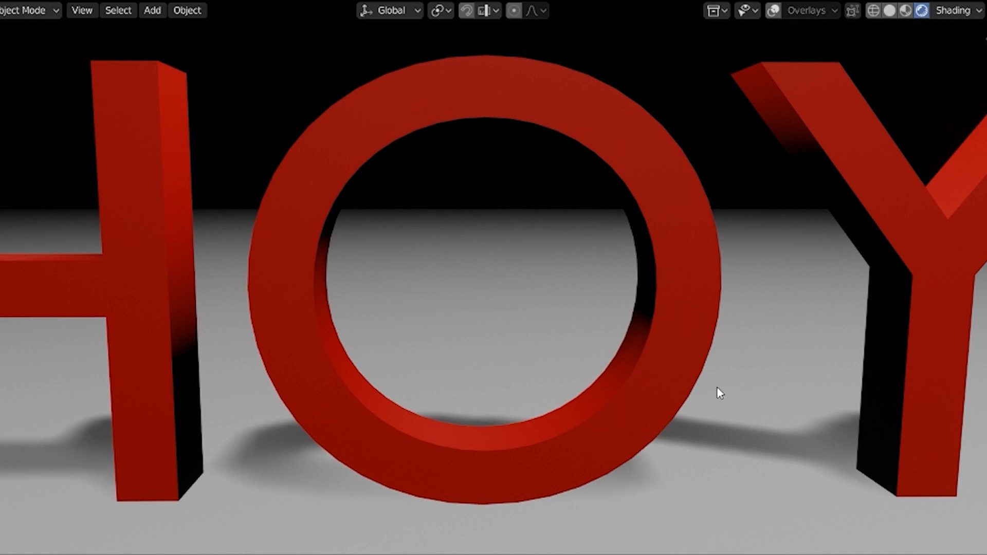
mouse_move(679, 228)
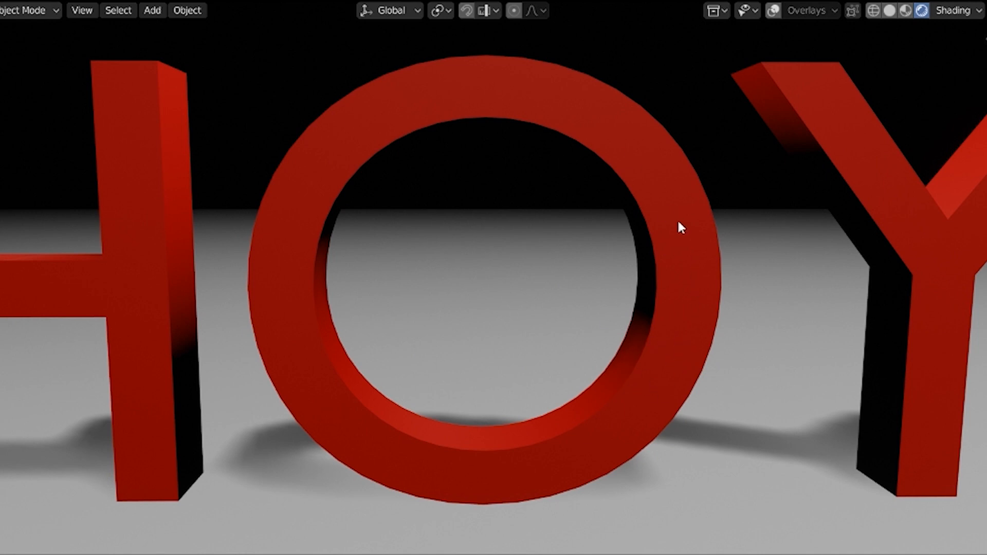
- Pan the viewport so the red letter Y comes fully into view on the grey floor
drag(679, 228, 598, 360)
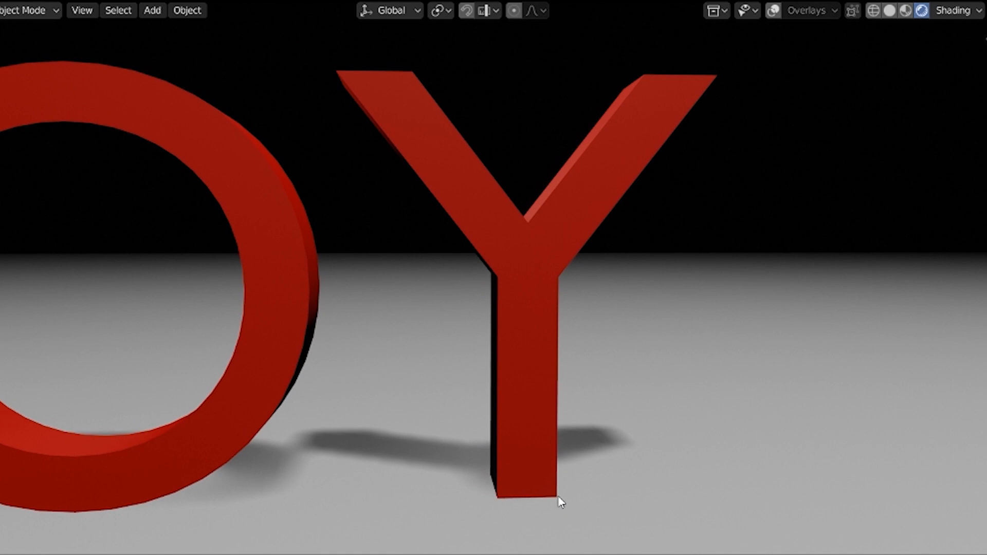
mouse_move(562, 337)
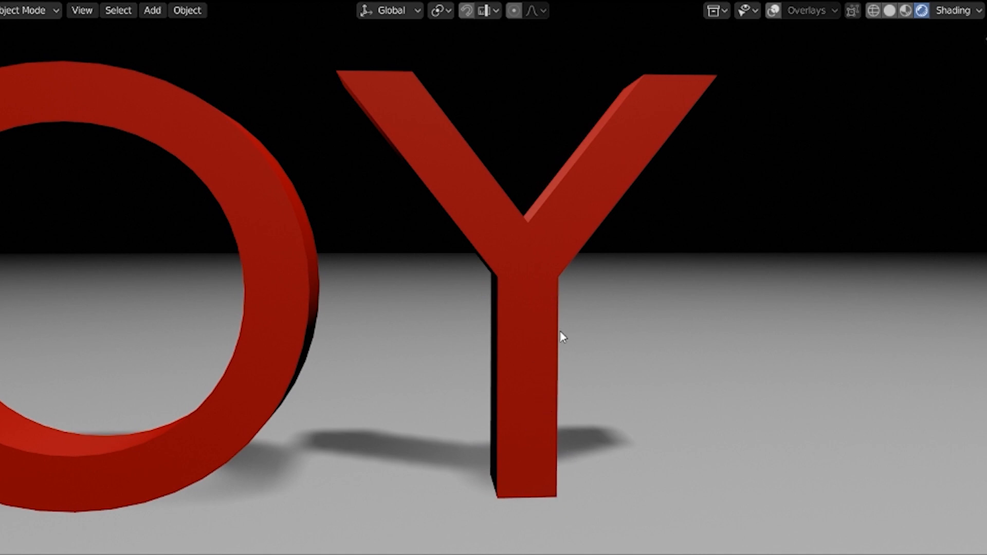
mouse_move(495, 264)
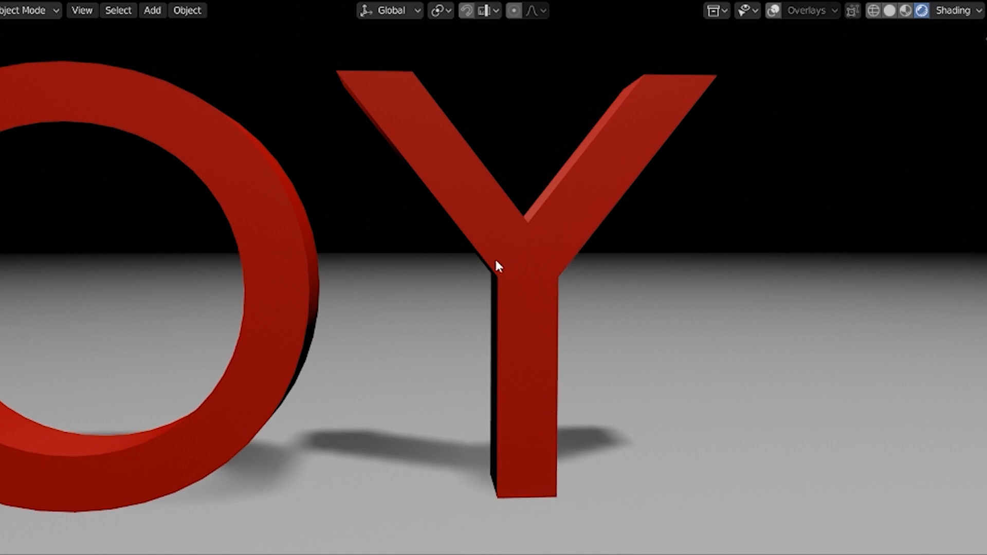
mouse_move(576, 270)
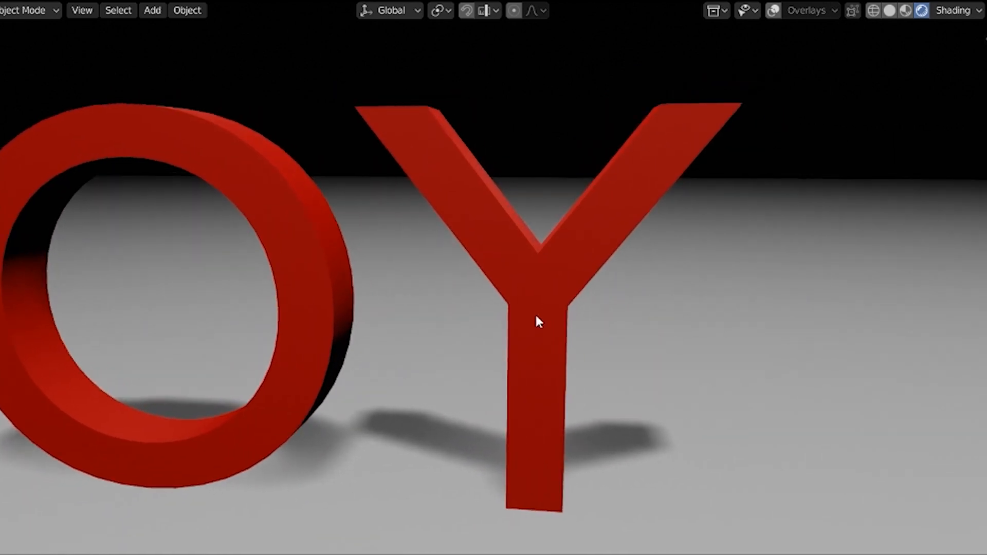
- Orbit around the O and Y to reveal their thick extruded sides
drag(538, 321, 545, 273)
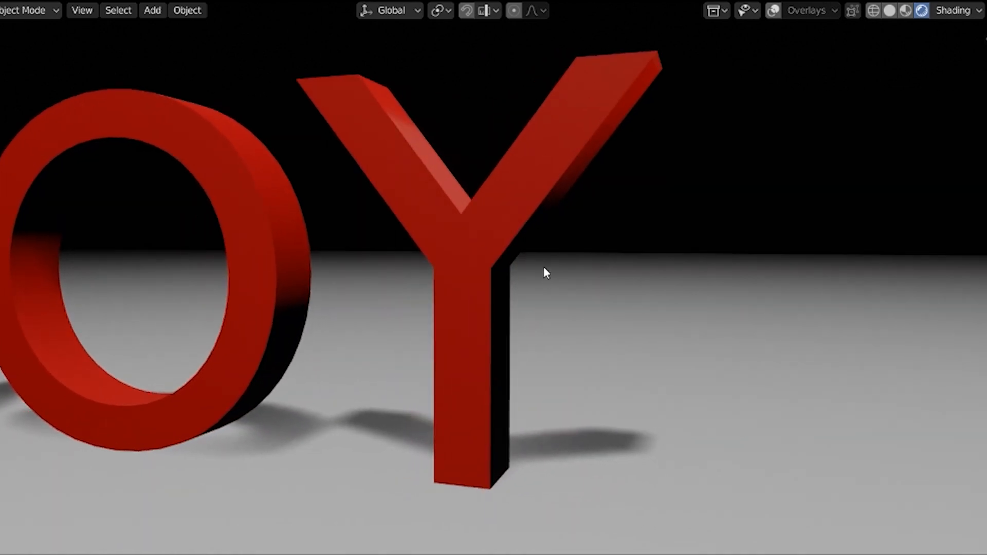